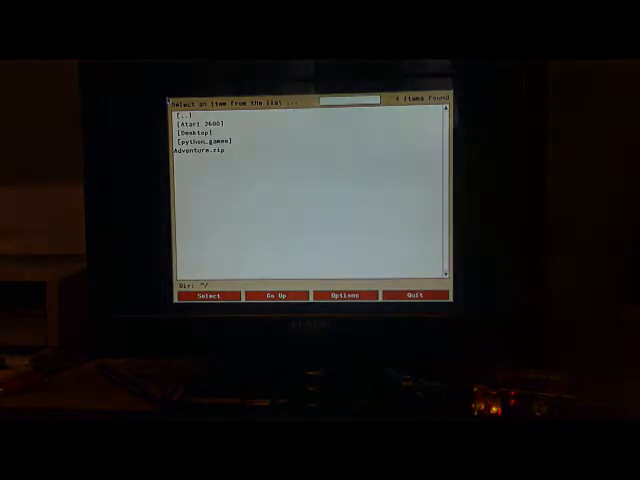
# - Enter the Atari 2600 ROMs folder and highlight the next game in the list
pyautogui.doubleClick(204, 122)
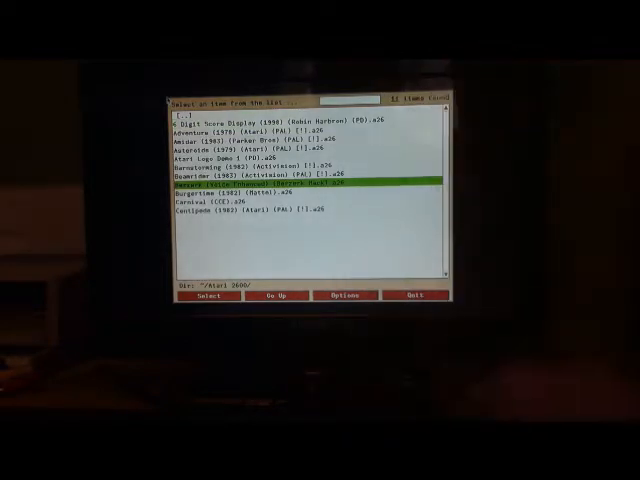
pyautogui.press('down')
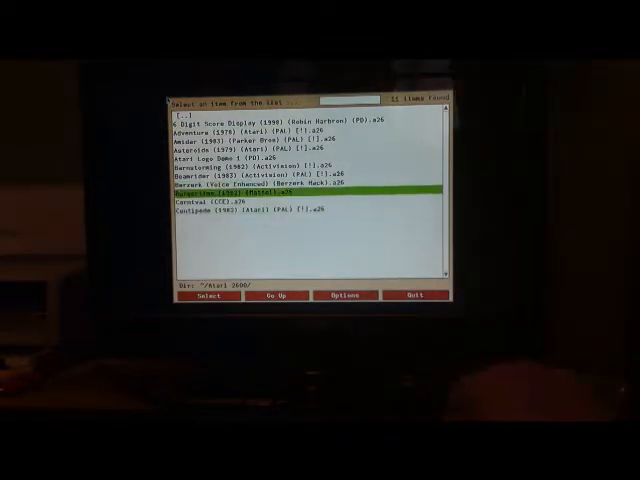